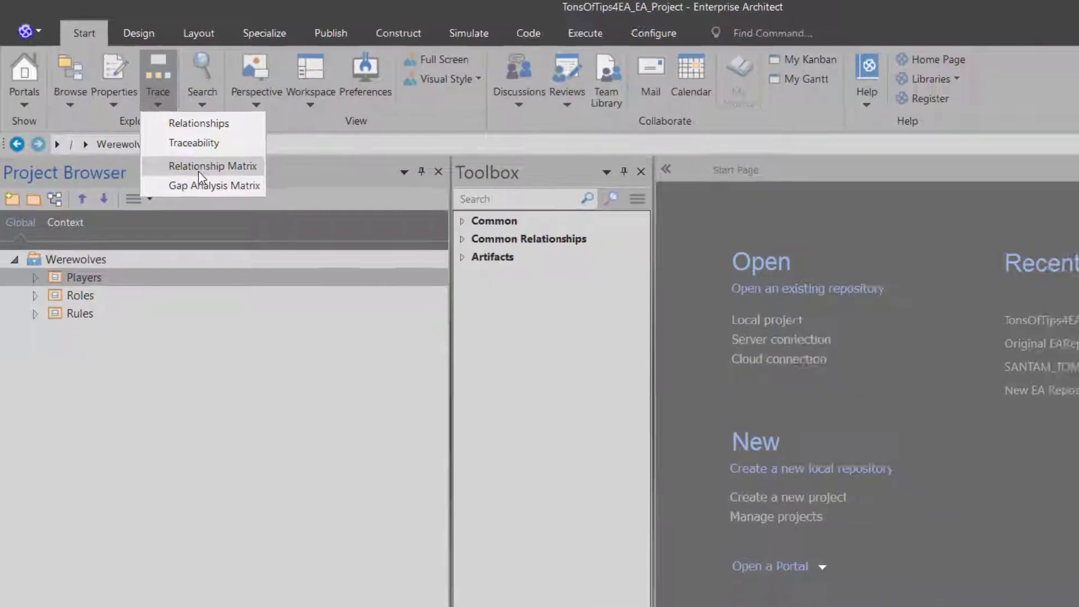
Step: Open the Relationship Matrix showing Players against Roles linked by association
click(212, 166)
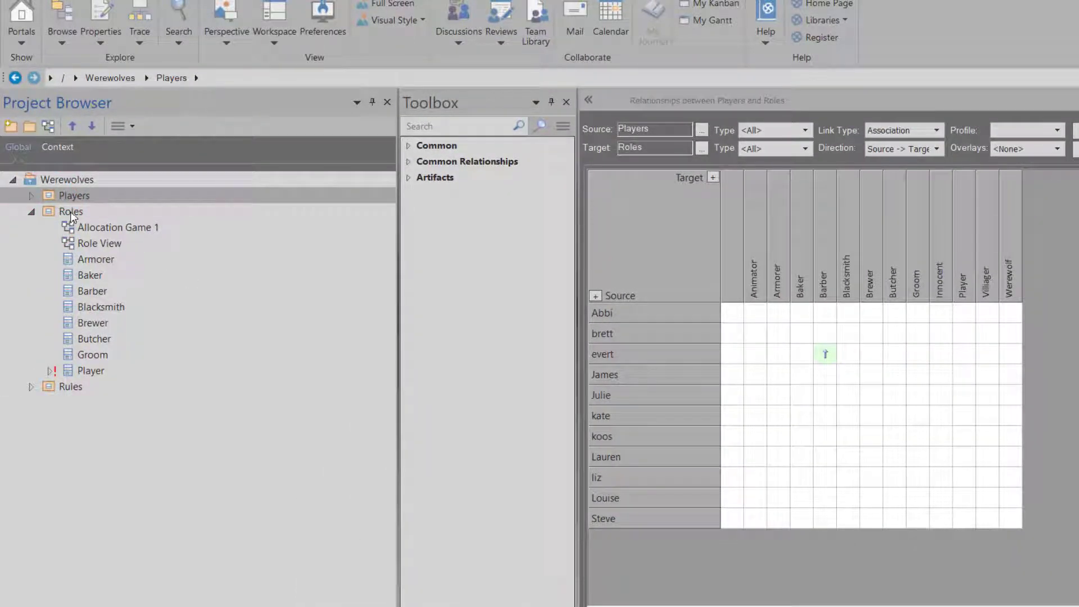
mouse_move(672, 336)
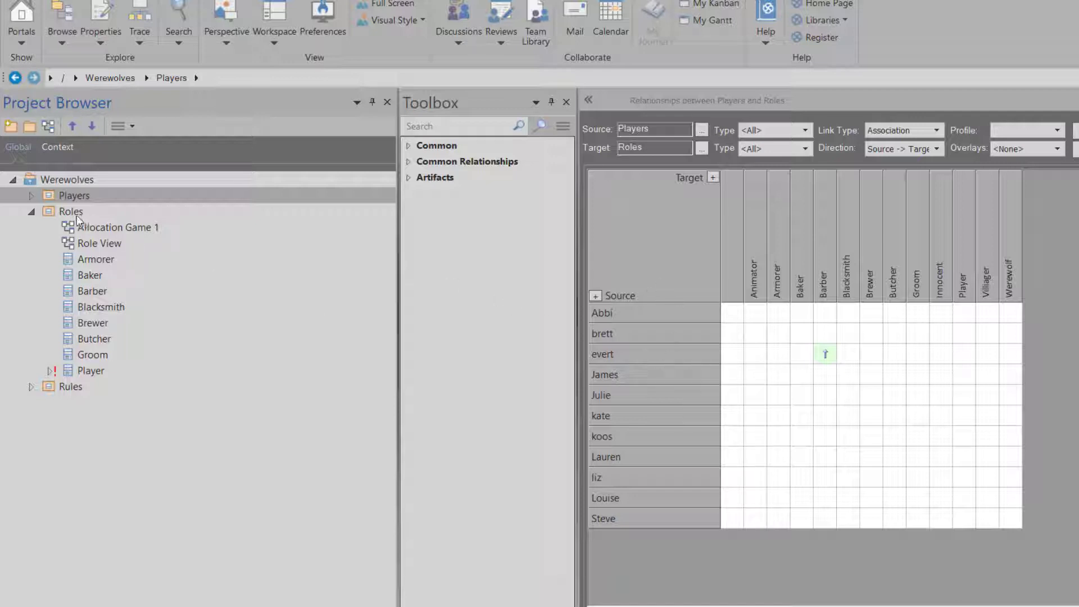
Step: Reverse the matrix: Roles package as source, Players package as target
click(71, 211)
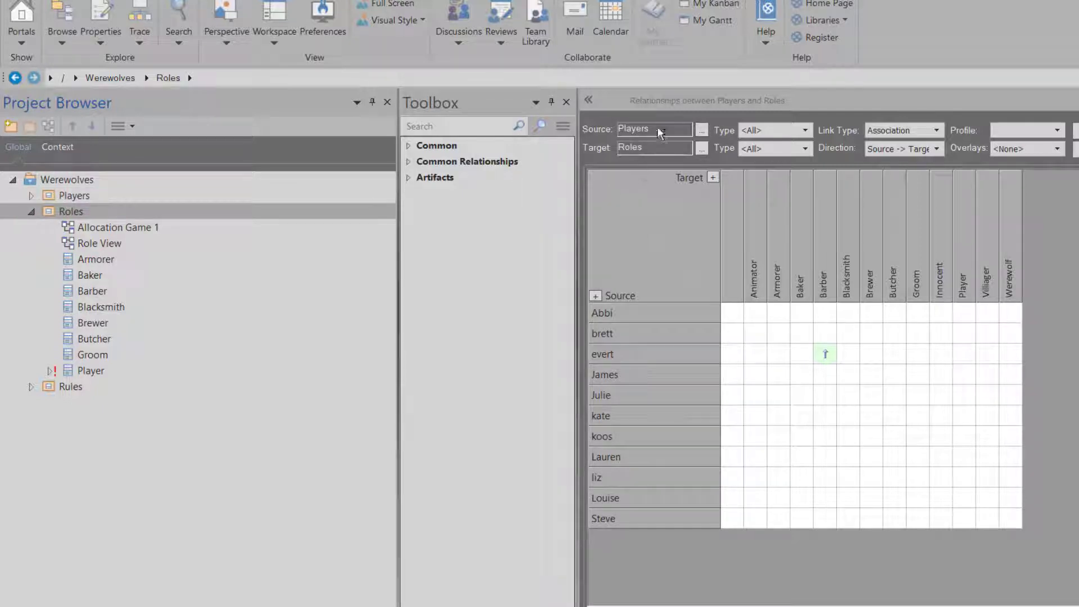
click(701, 129)
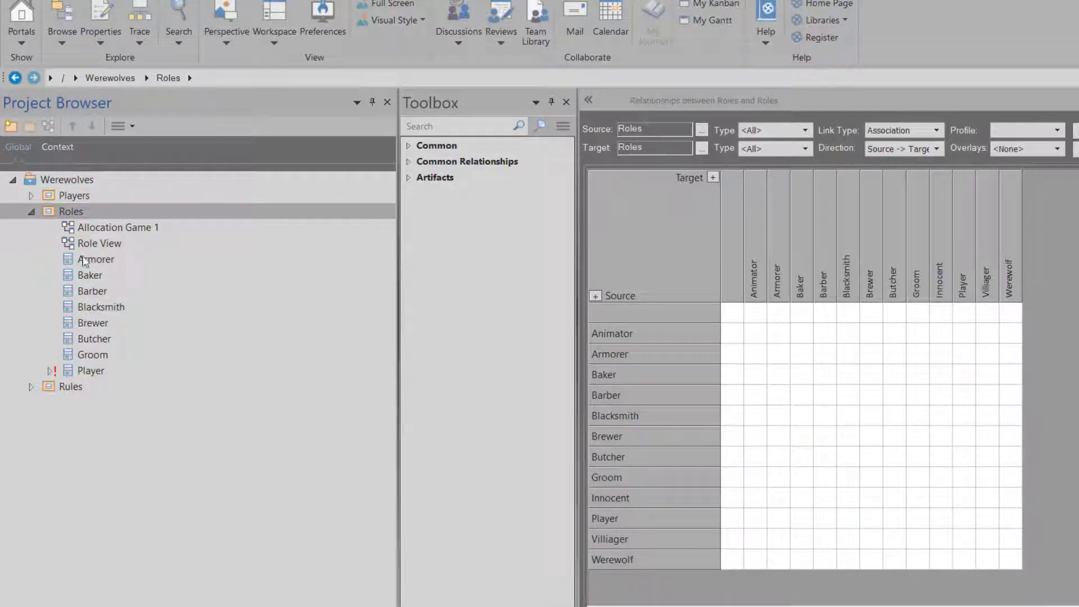
click(74, 195)
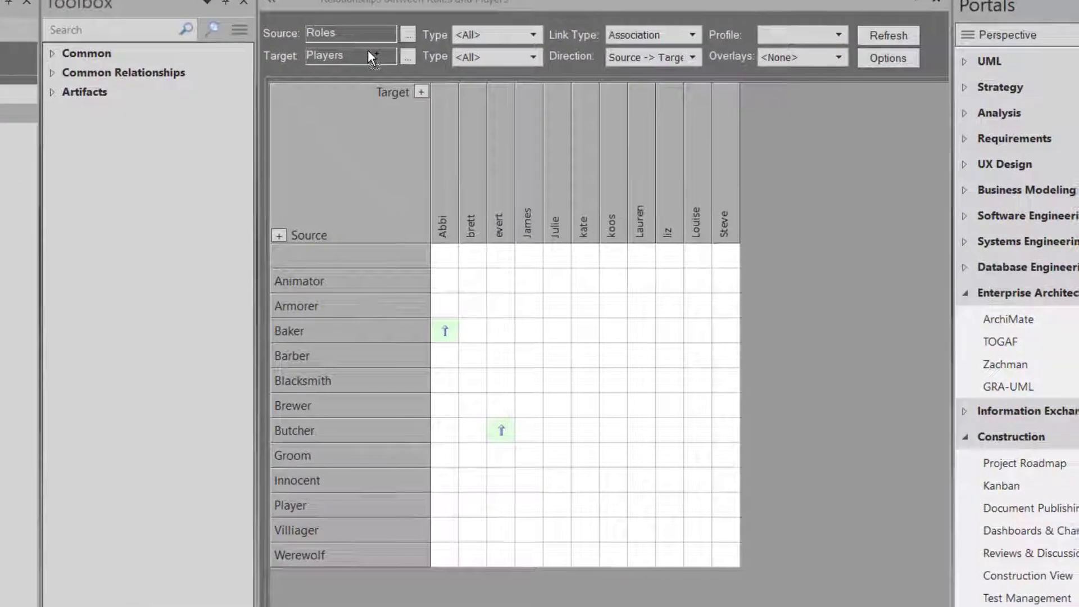
mouse_move(447, 239)
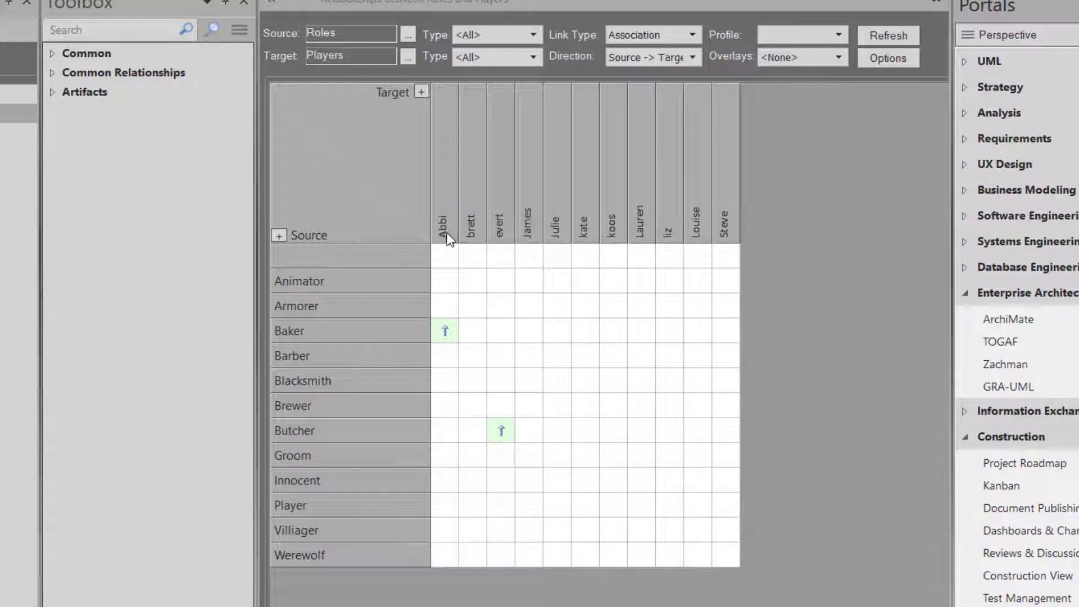
mouse_move(449, 346)
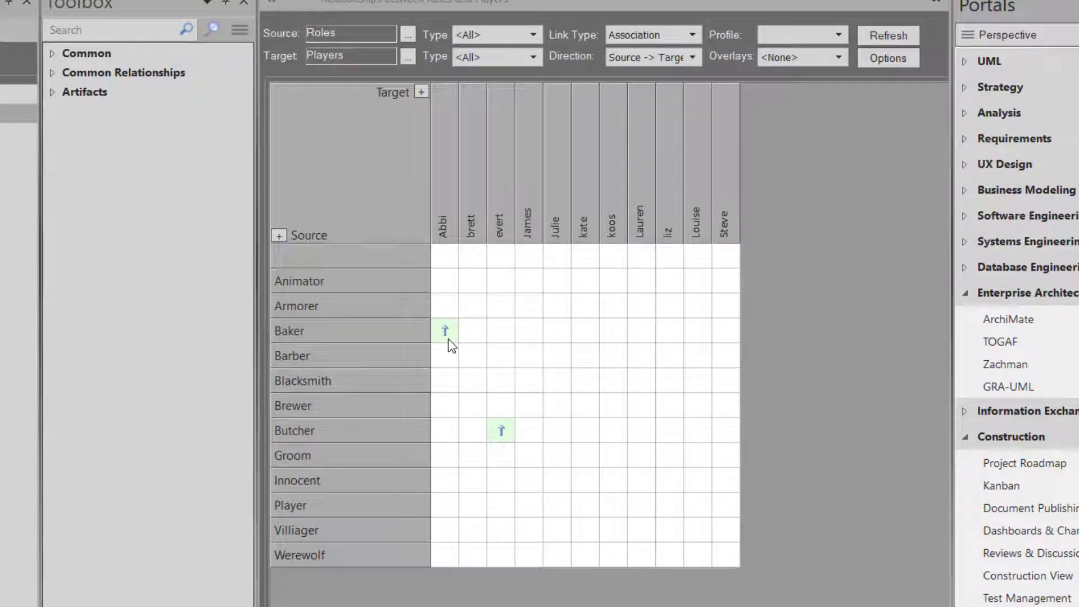
click(444, 331)
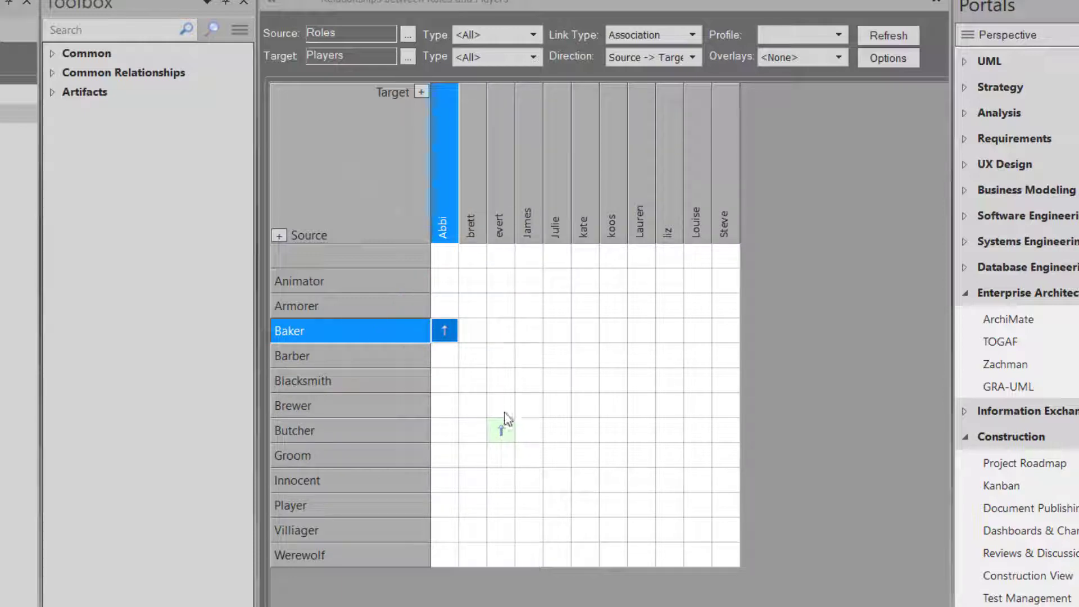
click(501, 430)
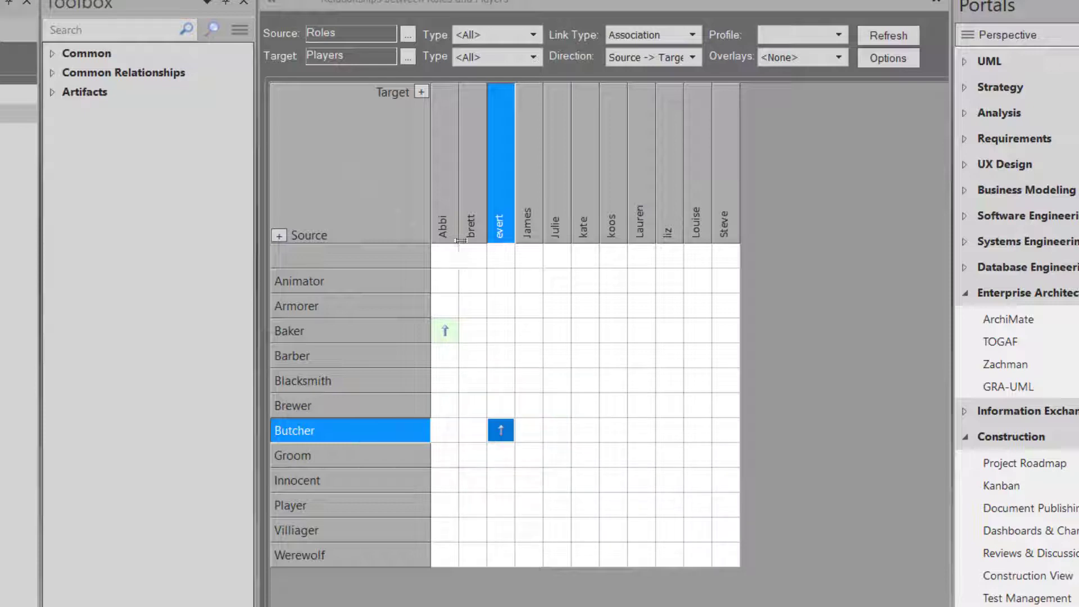
click(584, 330)
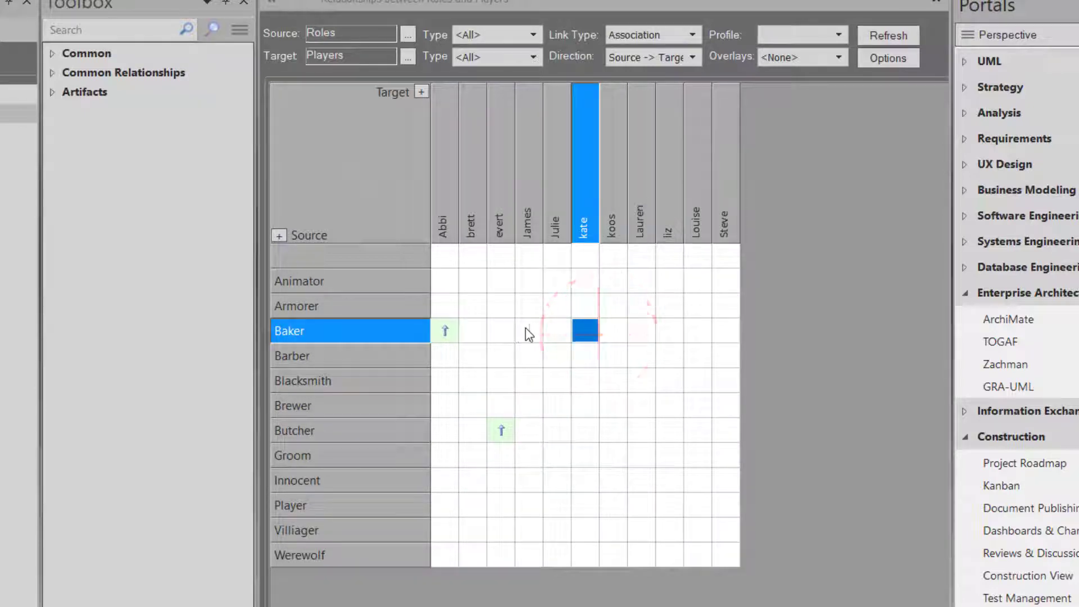
mouse_move(659, 189)
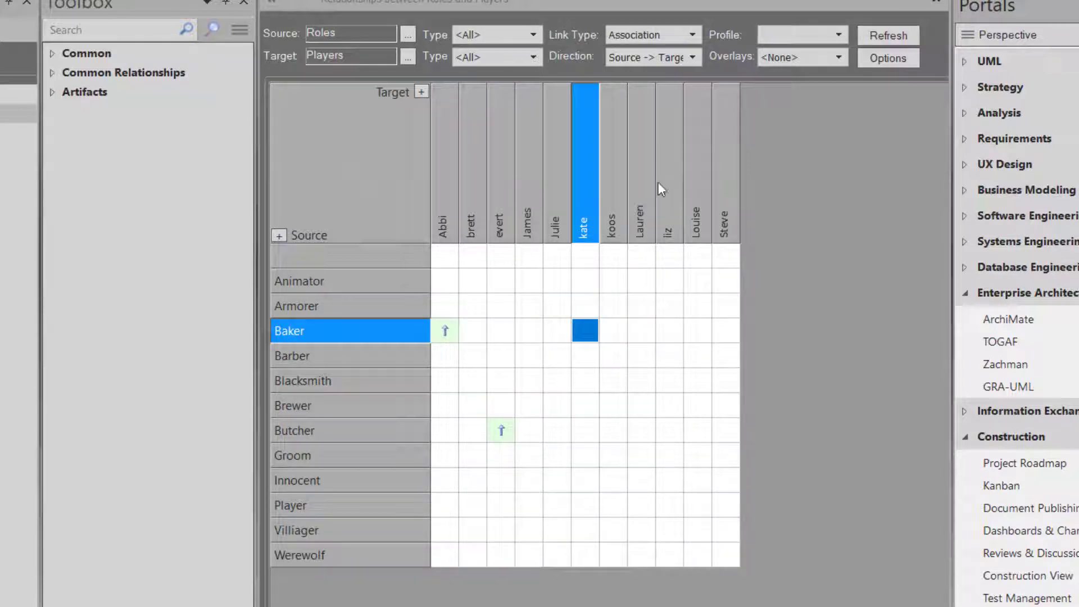
mouse_move(493, 349)
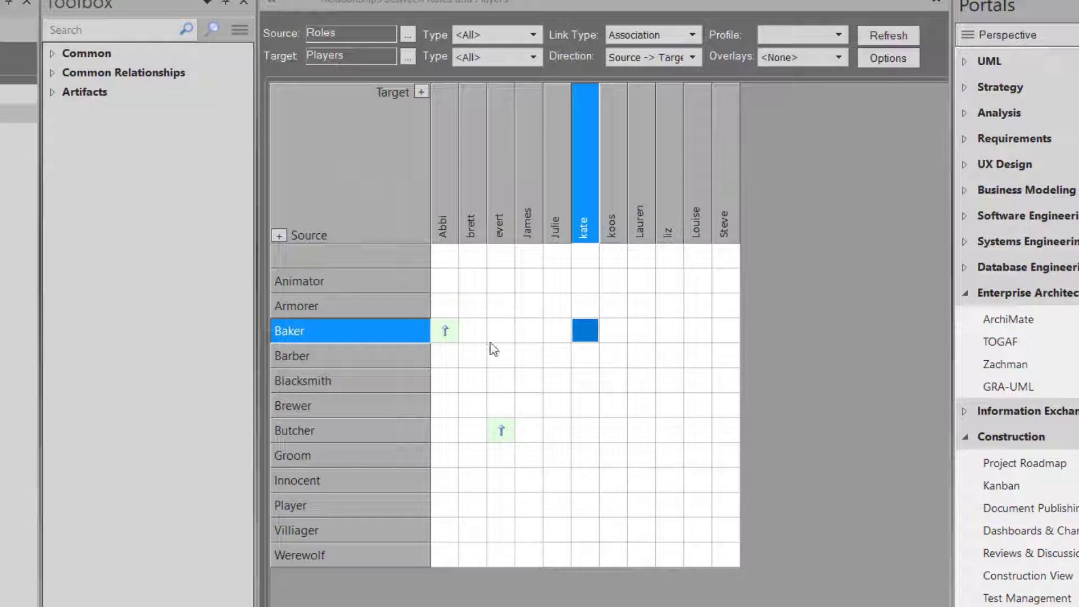
click(444, 331)
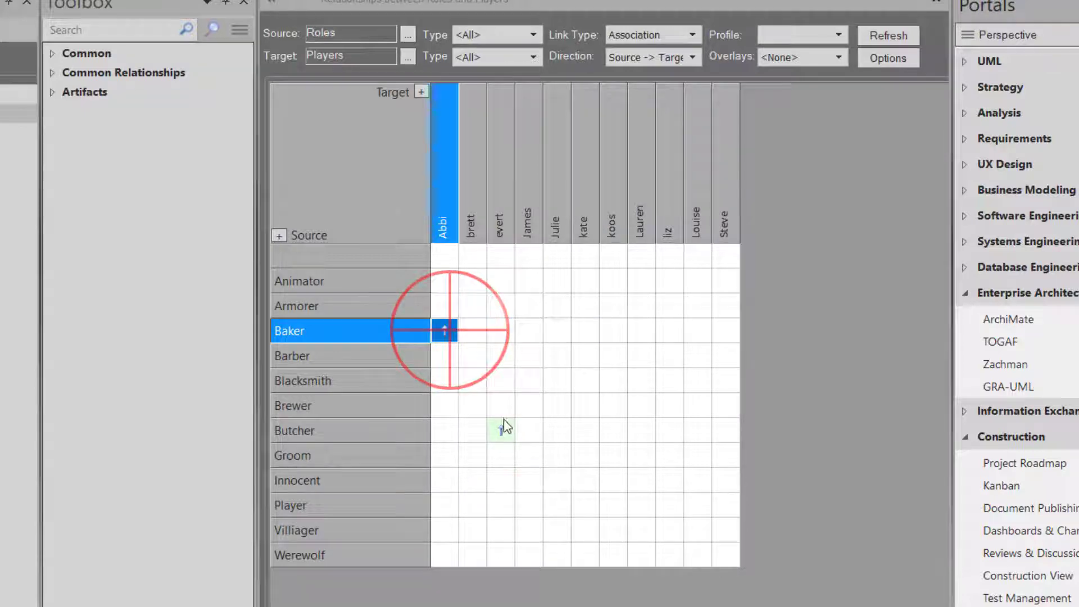
click(500, 430)
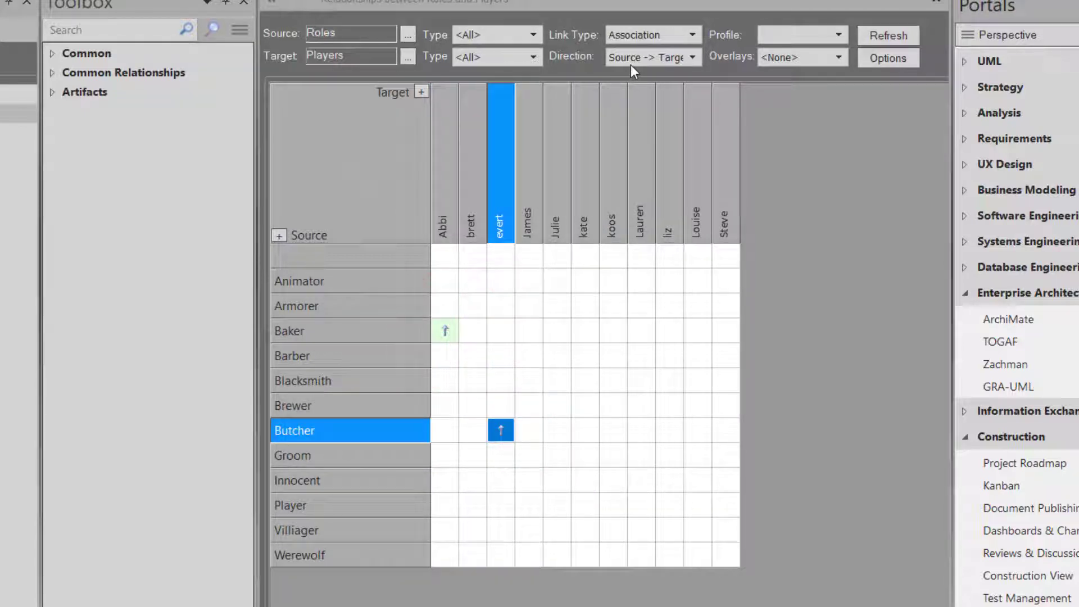
mouse_move(418, 374)
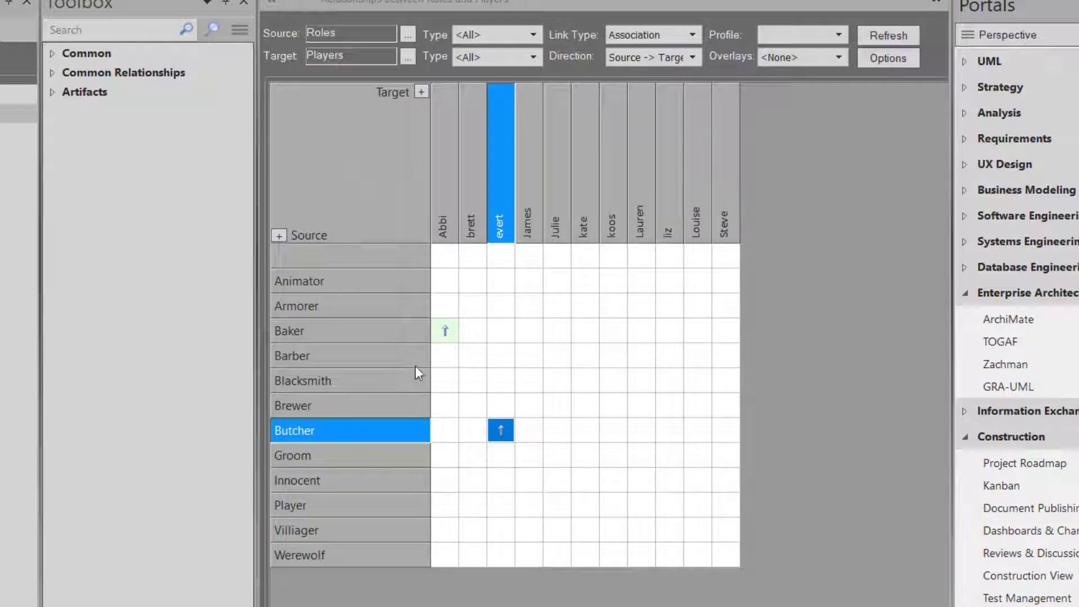
mouse_move(402, 336)
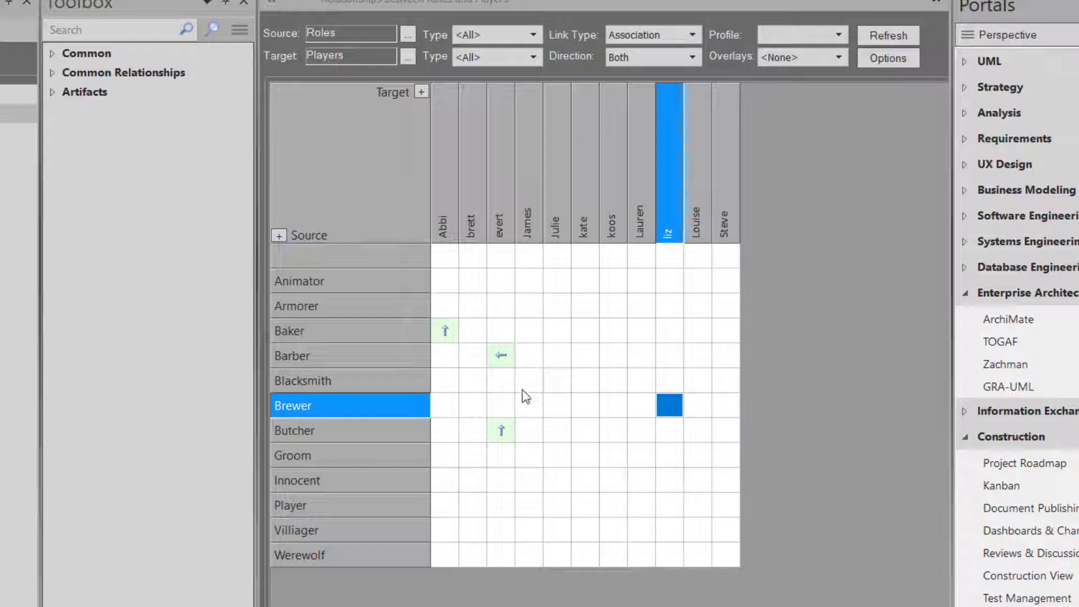
mouse_move(531, 413)
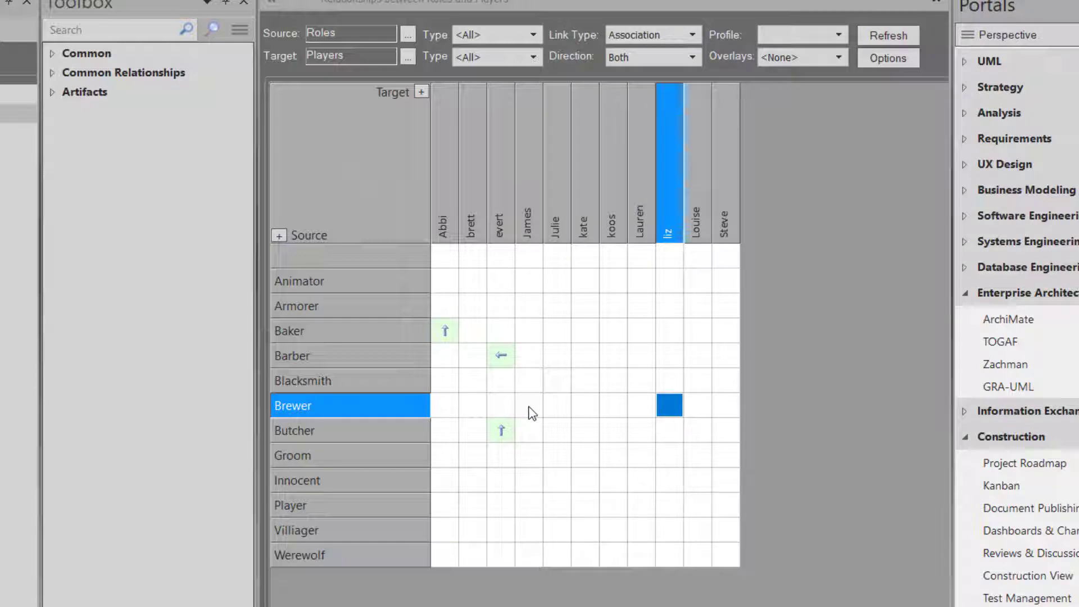
Step: Create a Target To Source UML::Association on the Brewer/James cell
right_click(529, 405)
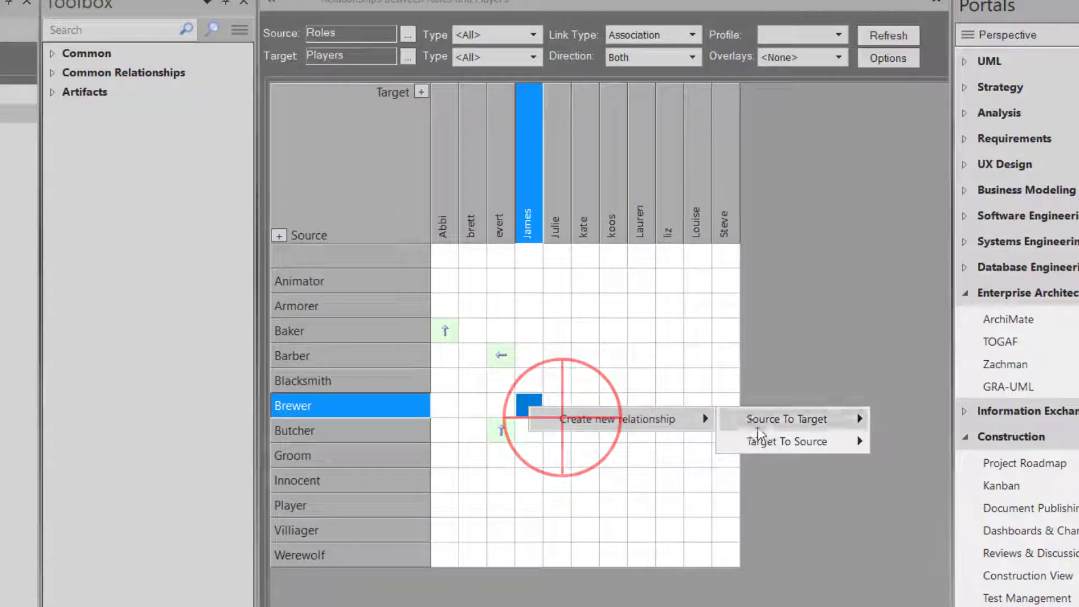
click(787, 418)
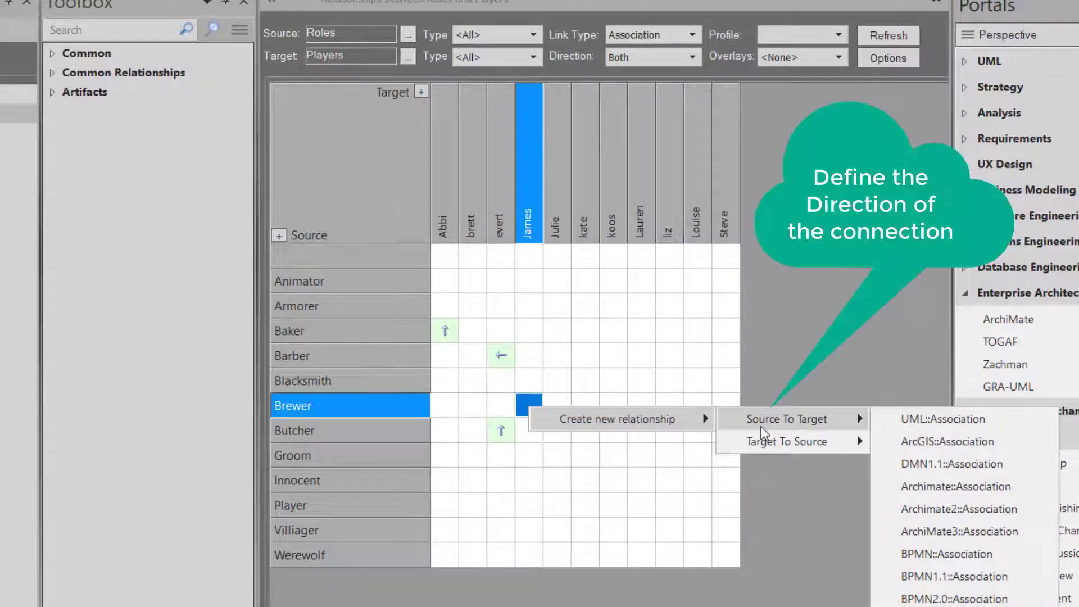
mouse_move(790, 453)
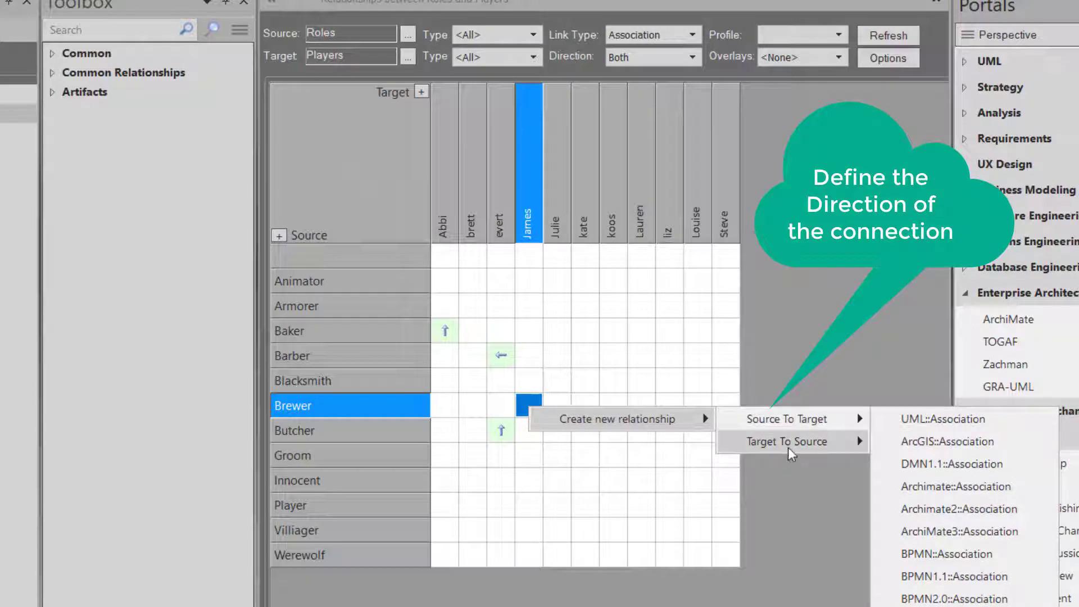
click(786, 441)
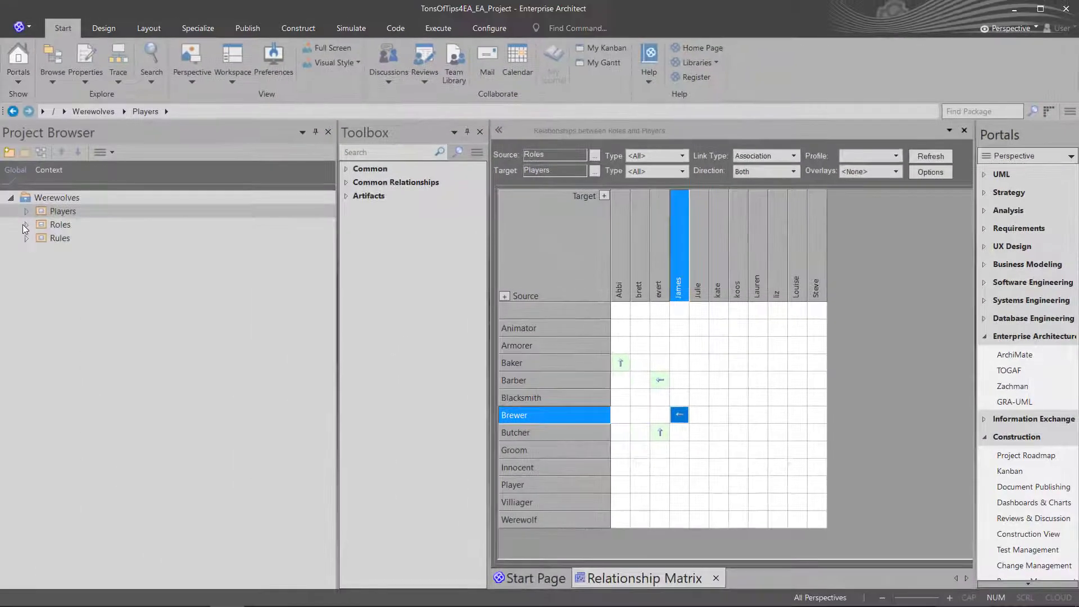
Step: Expand Roles and Players, select James, and bring up Butcher–James relationship options
click(24, 225)
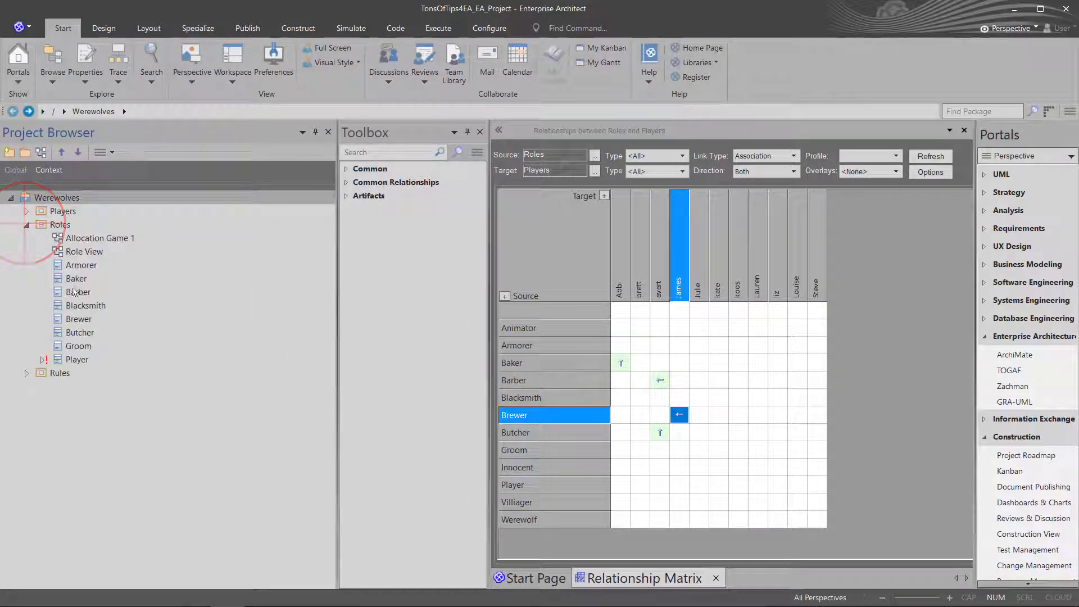
click(25, 210)
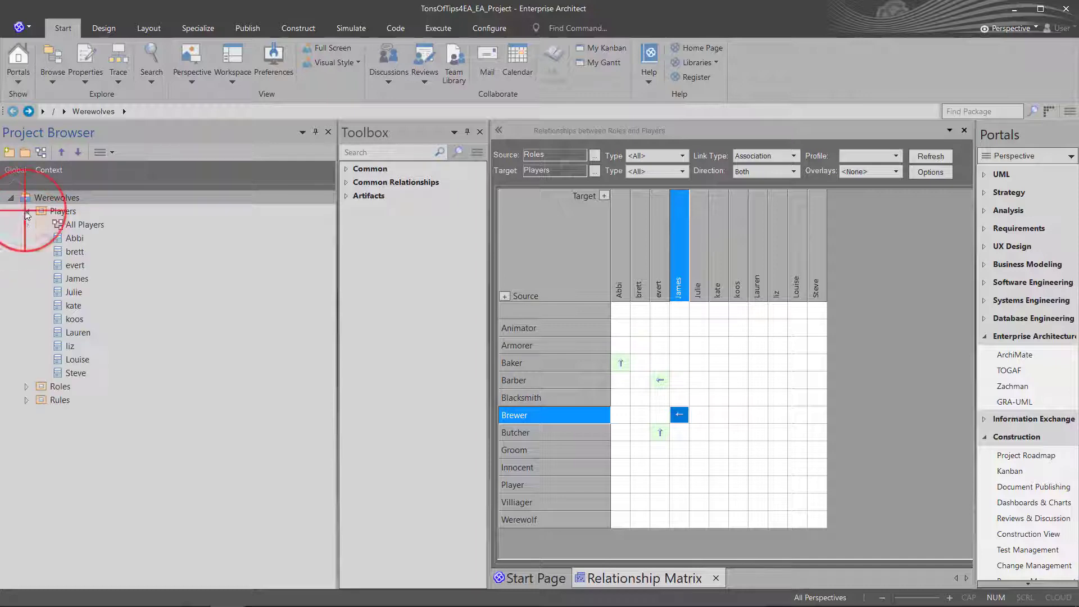
click(76, 278)
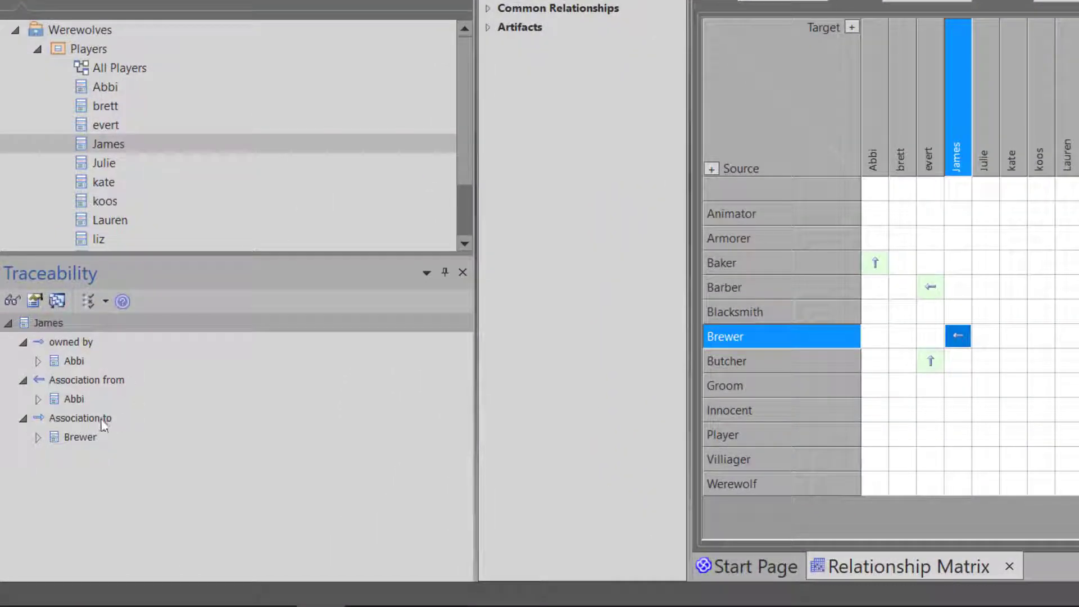
mouse_move(989, 344)
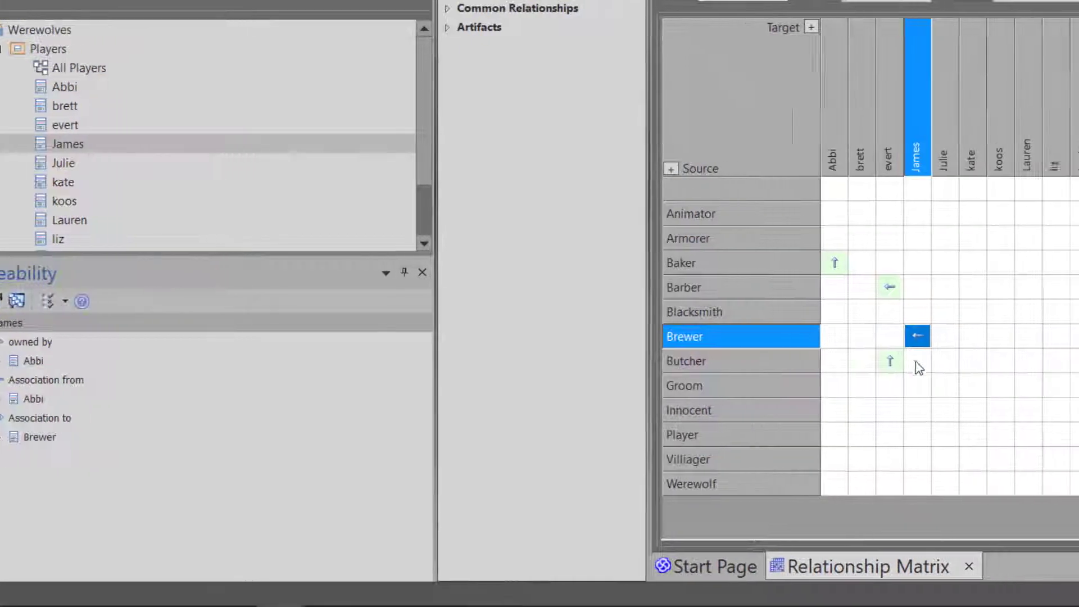
right_click(674, 360)
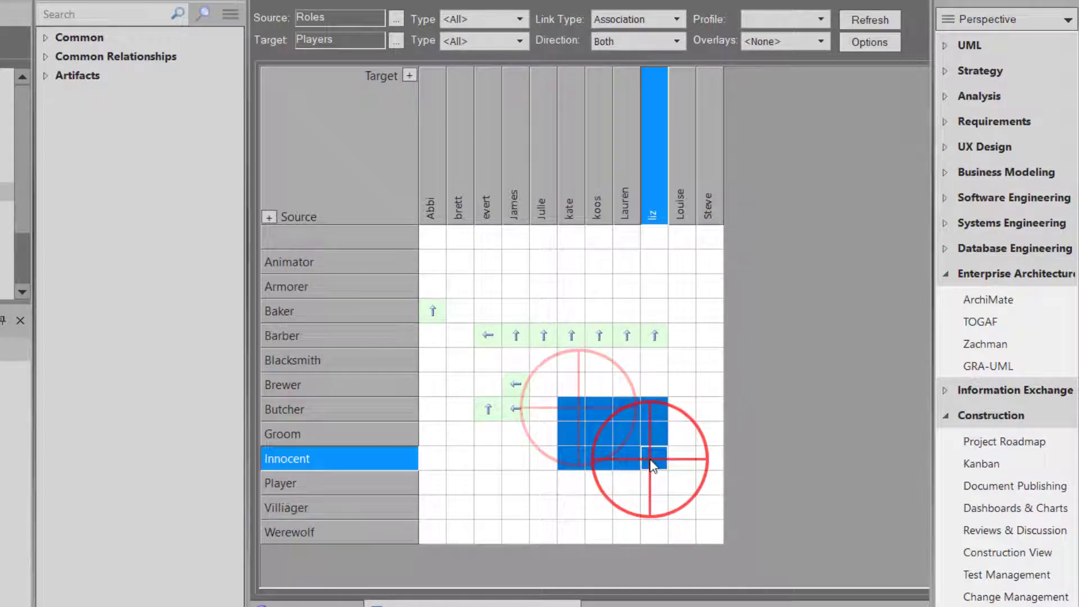
Step: Create Source To Target associations across the Butcher–Innocent by kate–liz cell block
right_click(654, 456)
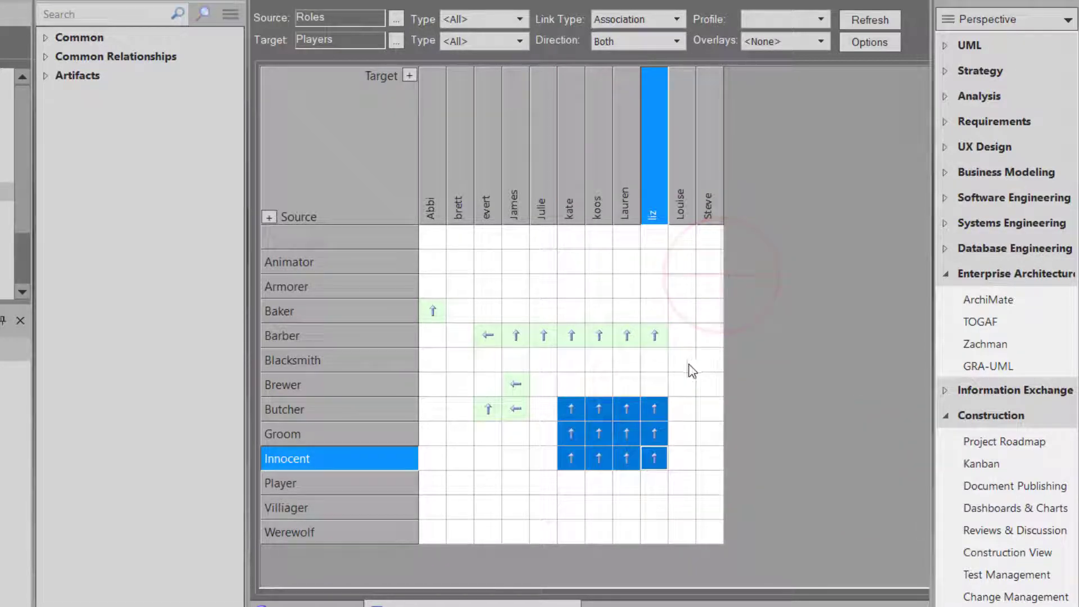
click(681, 359)
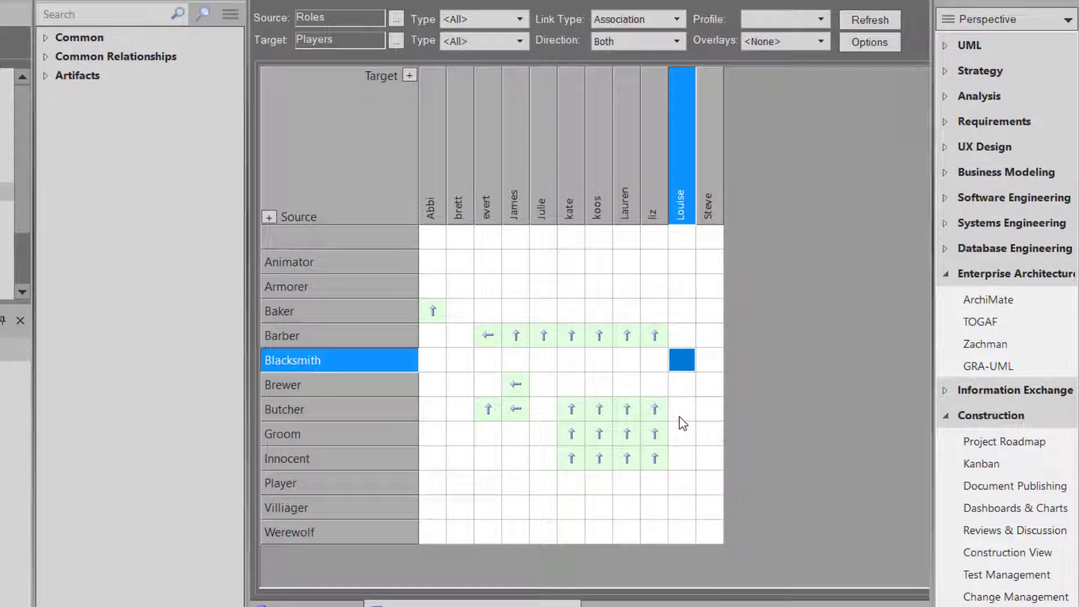